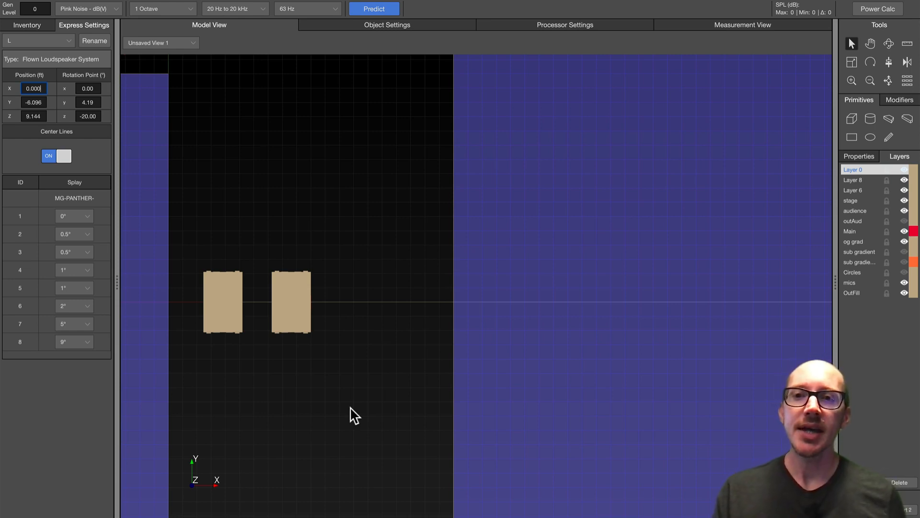
{"action": "mouse_move", "coordinate": [311, 309]}
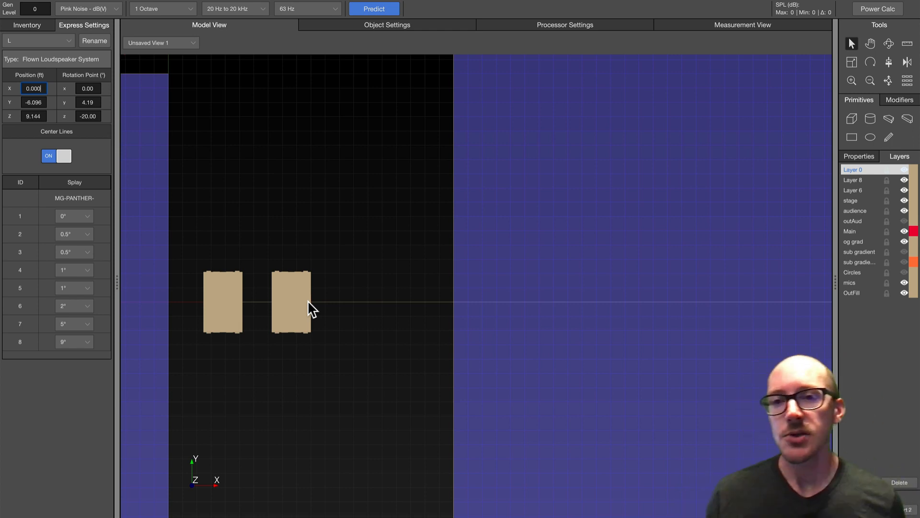
Select the right-hand cabinet of the flown pair before moving to the circular room project.
{"action": "left_click", "coordinate": [291, 302]}
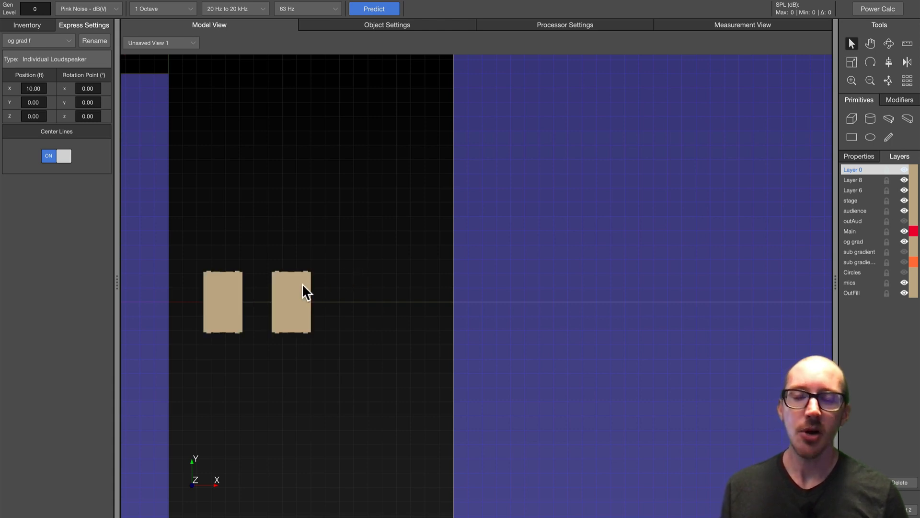
{"action": "left_click", "coordinate": [291, 302]}
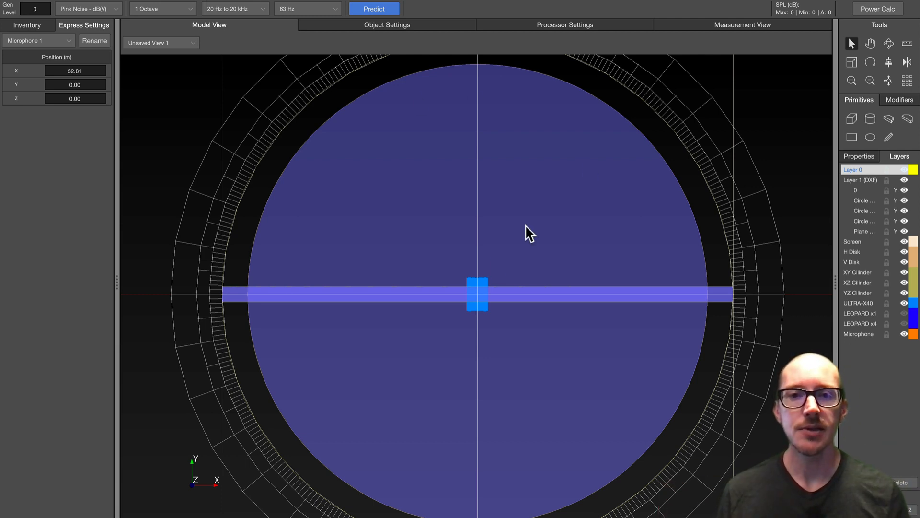
Select the centred subwoofer and, in the Inventory list, Microphone 2 then Microphone 1.
{"action": "left_click", "coordinate": [477, 293]}
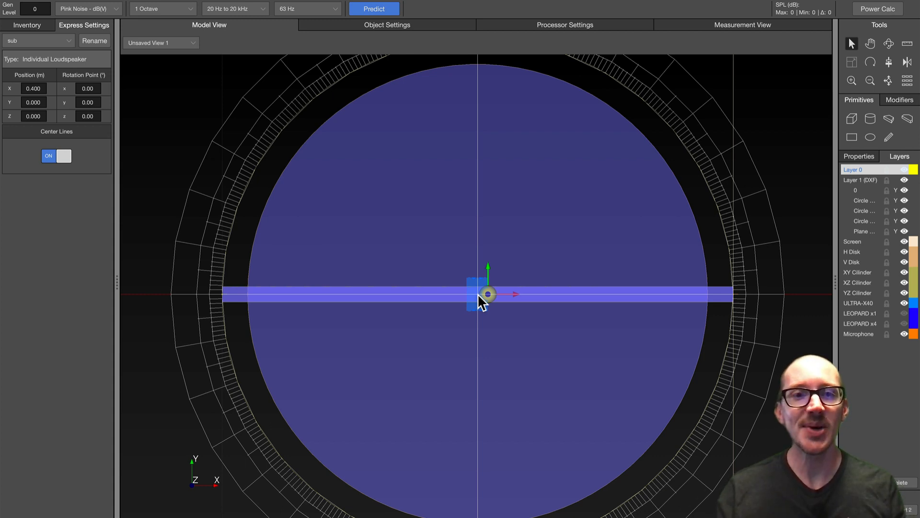
{"action": "mouse_move", "coordinate": [113, 344]}
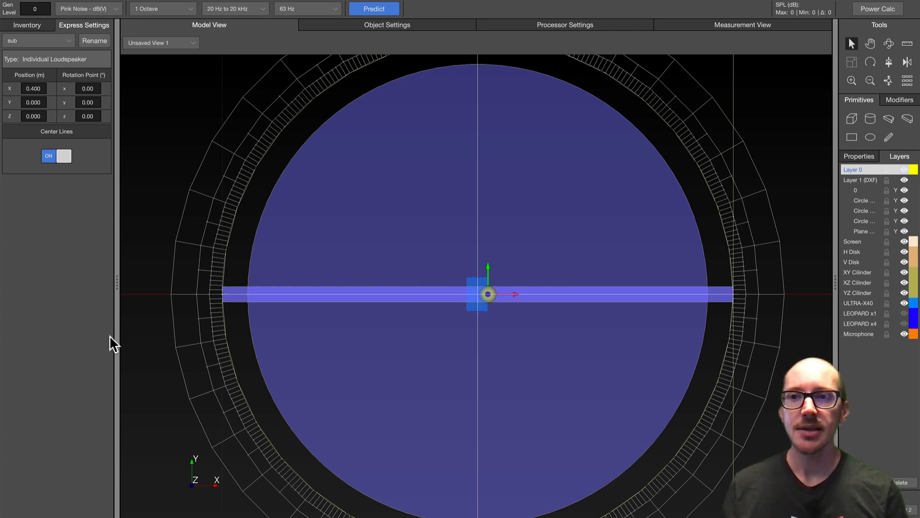
{"action": "mouse_move", "coordinate": [66, 366]}
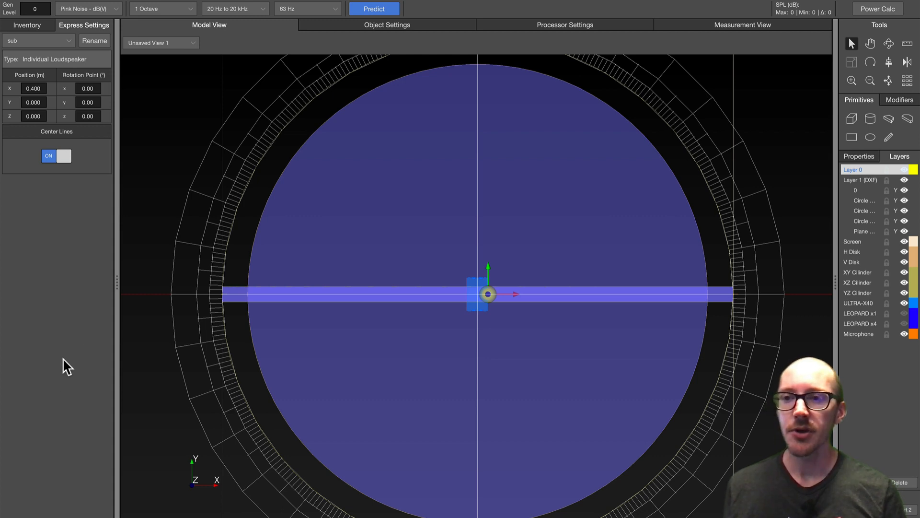
{"action": "left_click", "coordinate": [27, 25]}
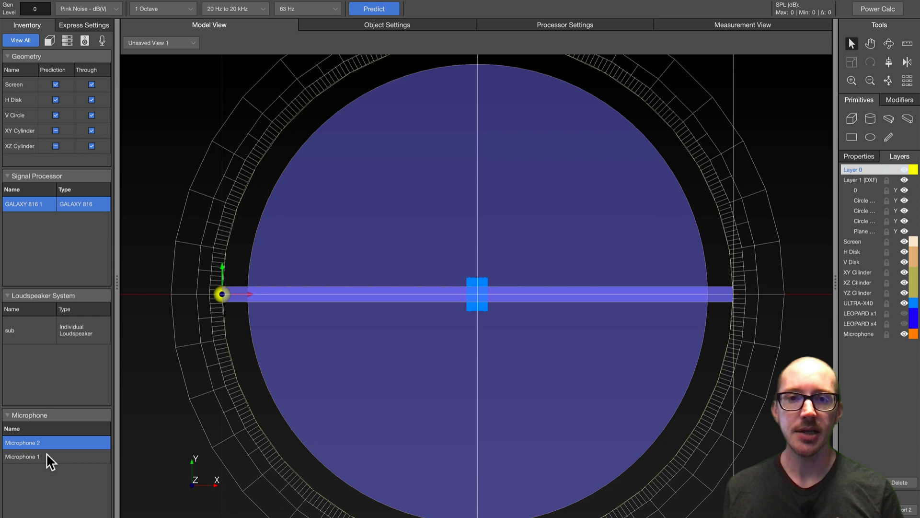
{"action": "left_click", "coordinate": [22, 442]}
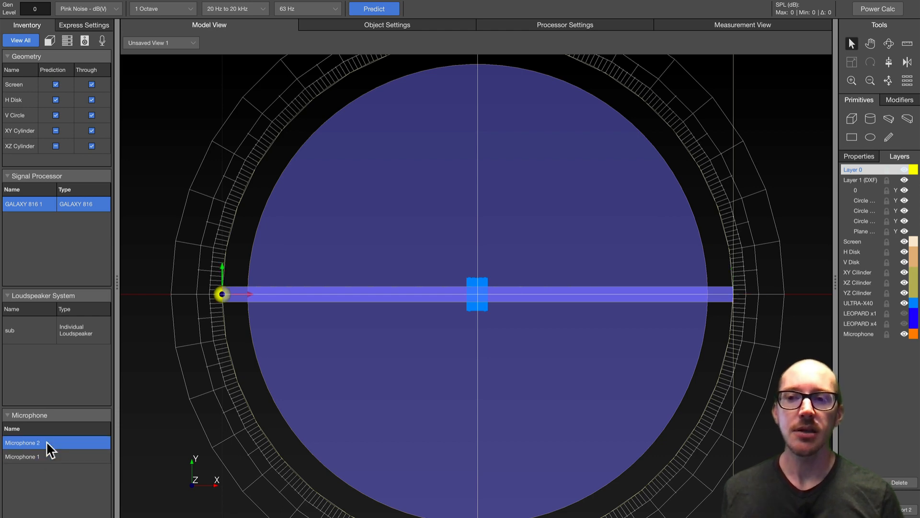
{"action": "left_click", "coordinate": [22, 457]}
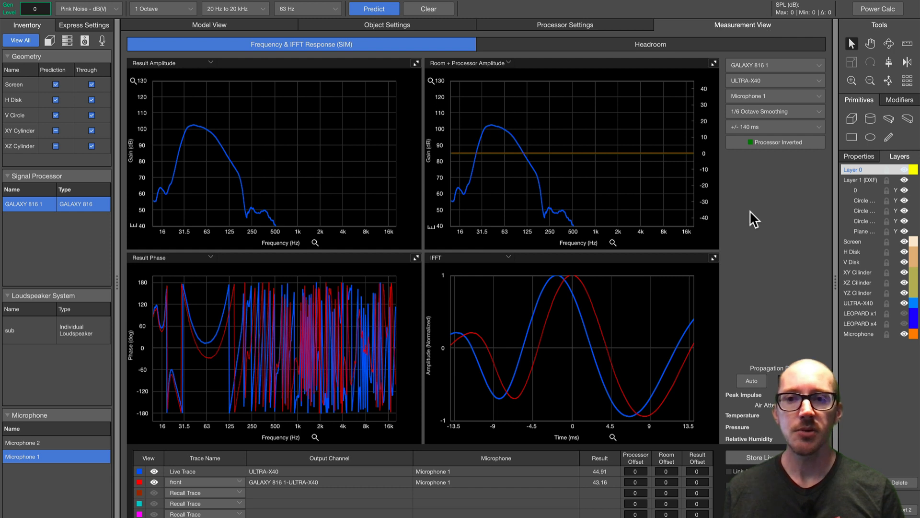
Limit the amplitude plot to 15 Hz–400 Hz and show the live trace at Microphone 2.
{"action": "left_click", "coordinate": [316, 243]}
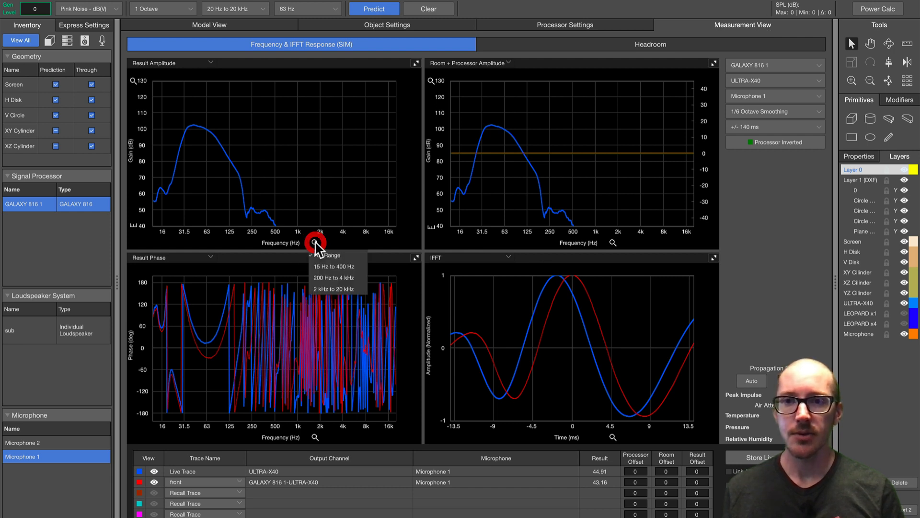
{"action": "left_click", "coordinate": [333, 266]}
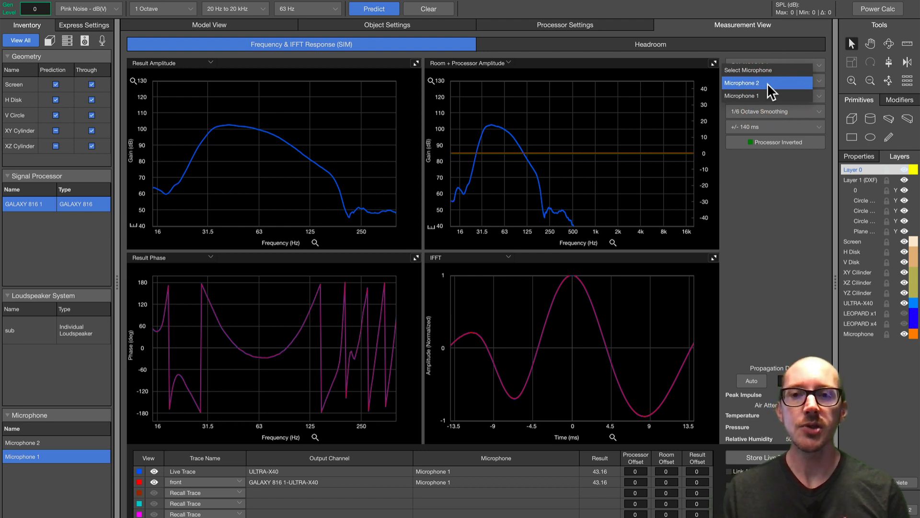
{"action": "left_click", "coordinate": [763, 83]}
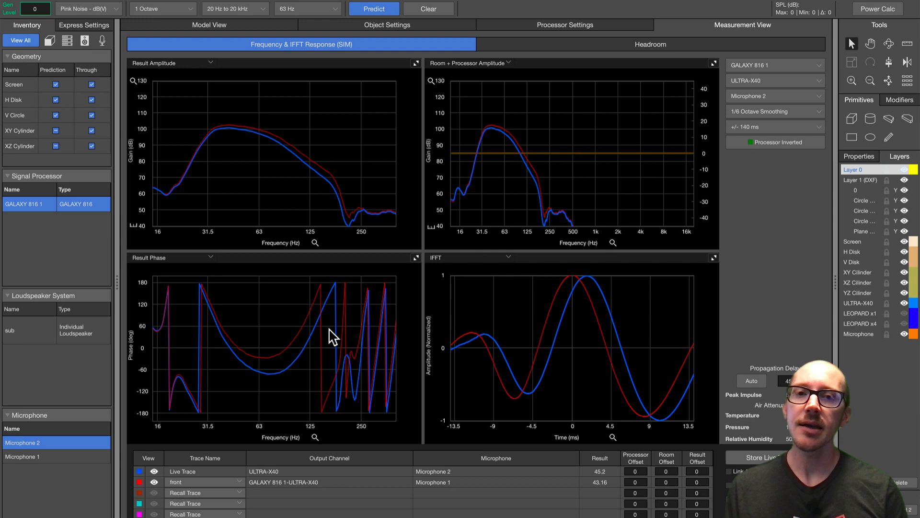
{"action": "mouse_move", "coordinate": [275, 327]}
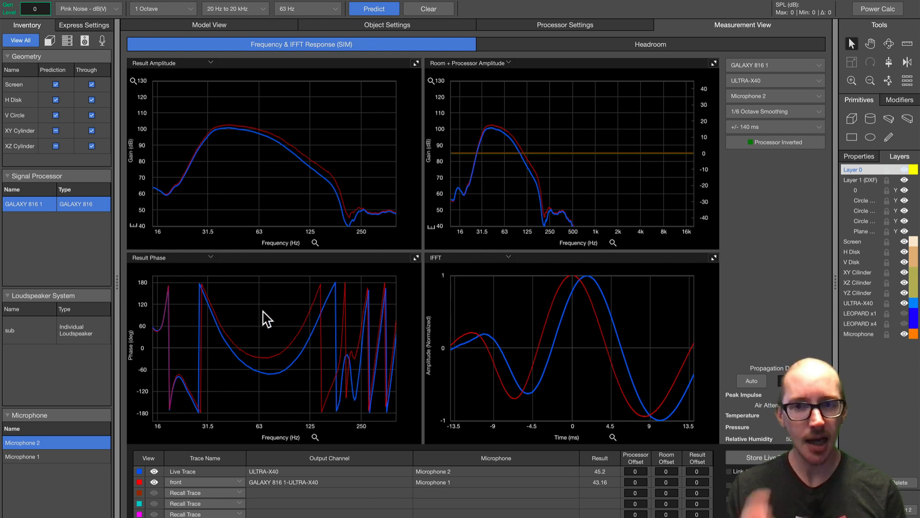
{"action": "mouse_move", "coordinate": [174, 37]}
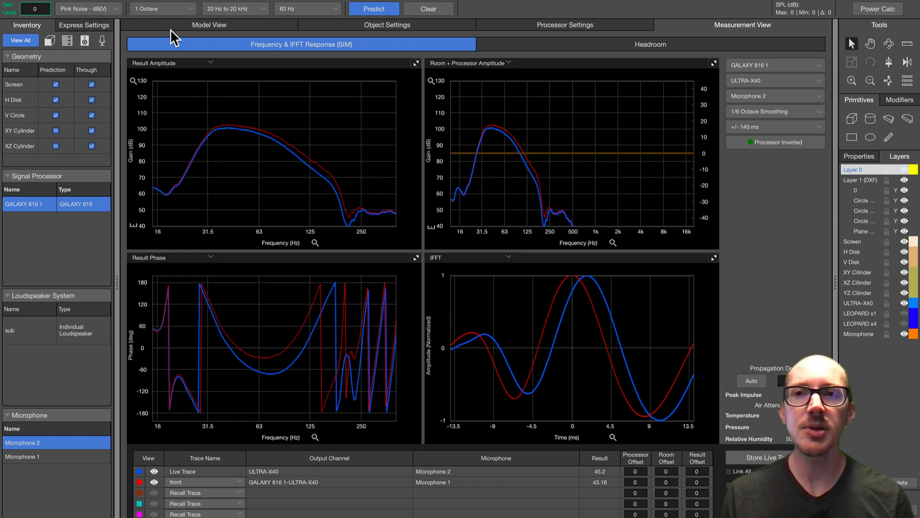
{"action": "left_click", "coordinate": [83, 25]}
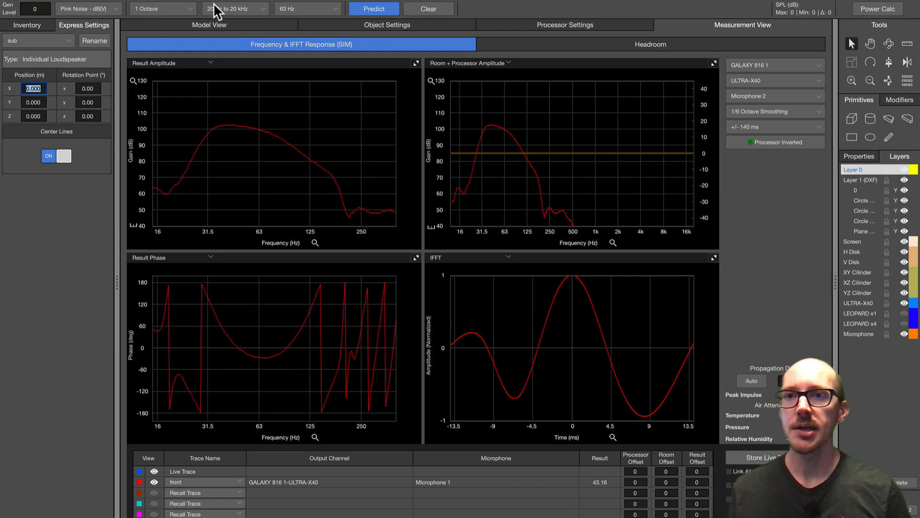
Check the model layout, then compare the Microphone 2 live trace with the stored front trace.
{"action": "left_click", "coordinate": [209, 25]}
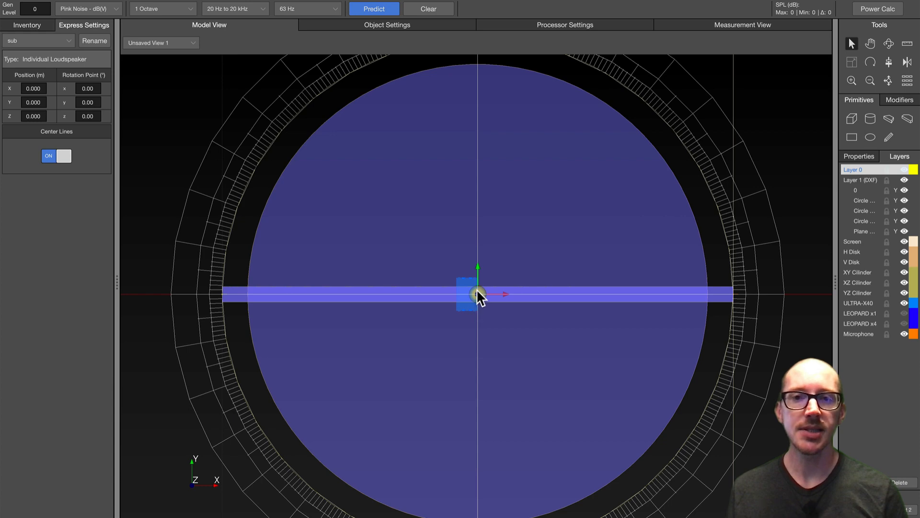
{"action": "left_click", "coordinate": [742, 25]}
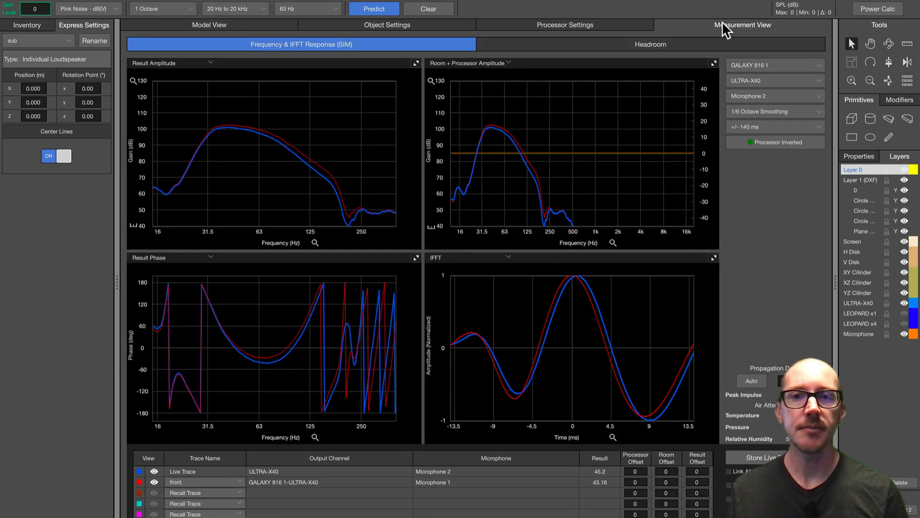
{"action": "mouse_move", "coordinate": [798, 108]}
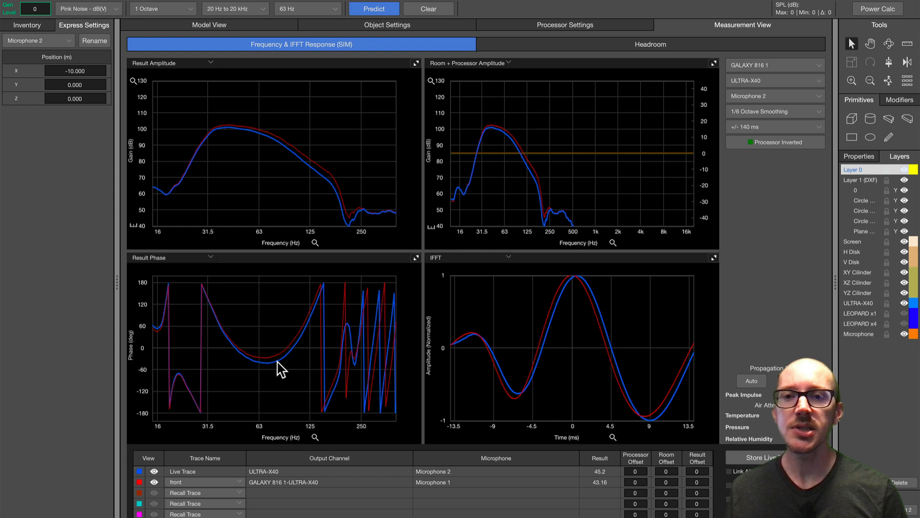
{"action": "mouse_move", "coordinate": [300, 30]}
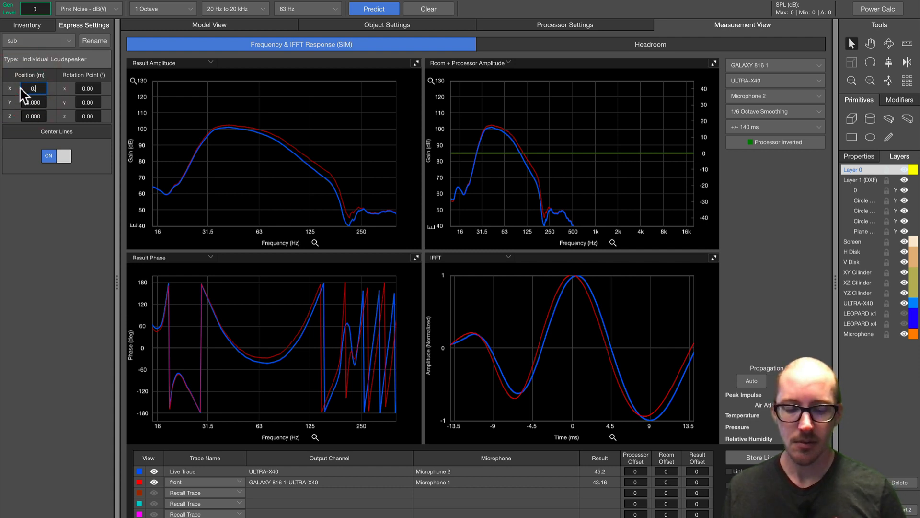
Set the subwoofer's X position to 0.200, then to -0.200.
{"action": "type", "text": "0.200"}
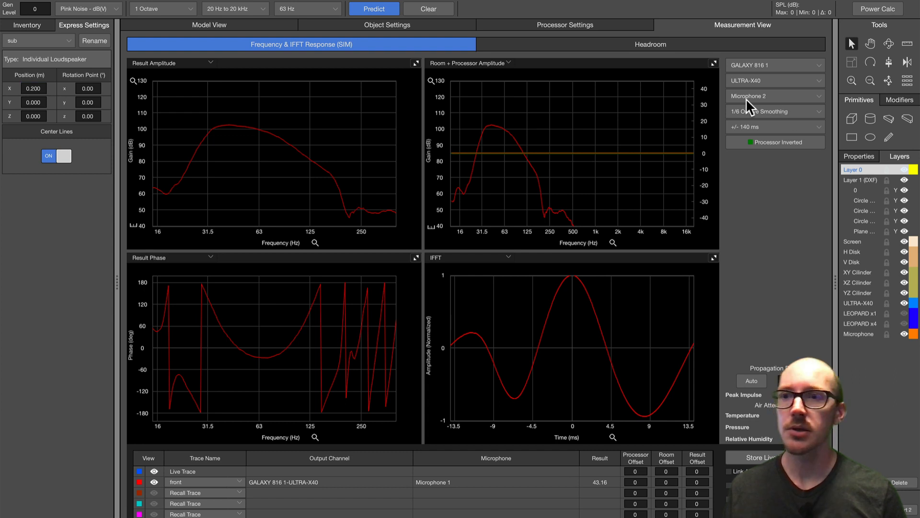
{"action": "left_click", "coordinate": [33, 88]}
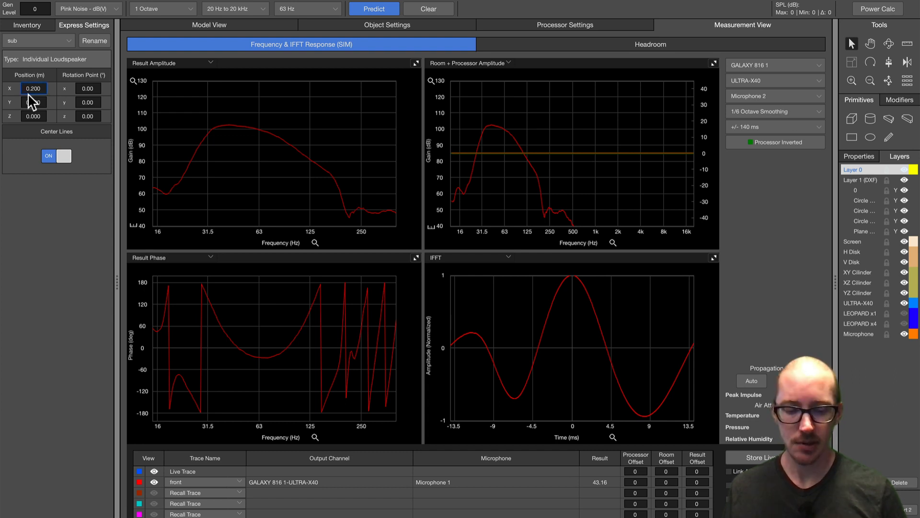
{"action": "type", "text": "-0.200"}
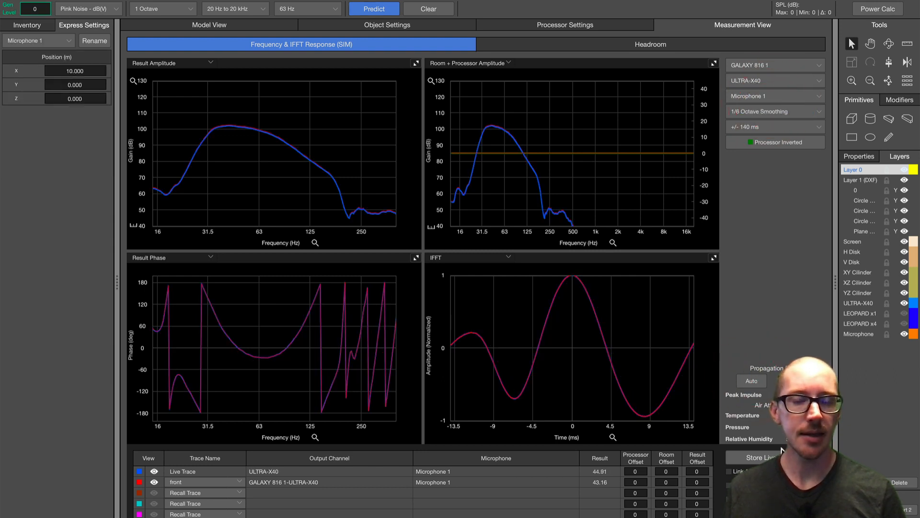
Show the live trace at Microphone 2 against the front trace, then return to the model layout.
{"action": "left_click", "coordinate": [773, 96]}
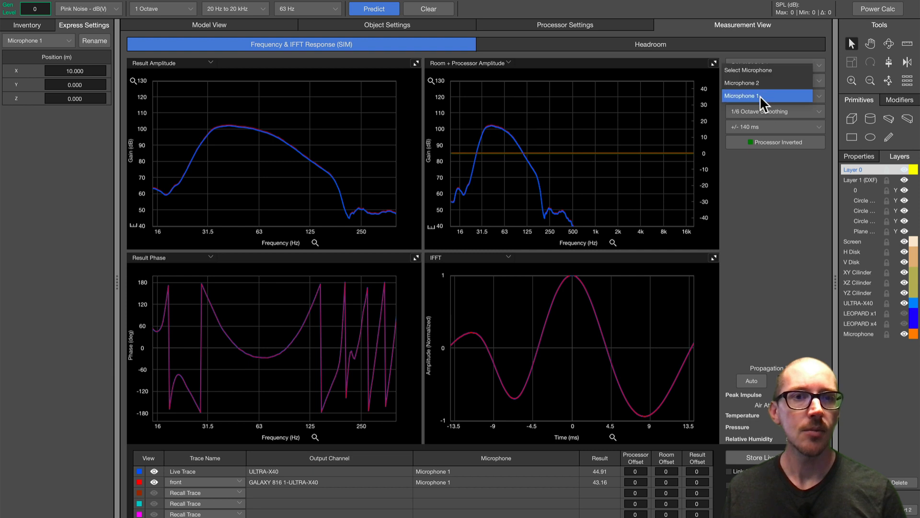
{"action": "left_click", "coordinate": [769, 80]}
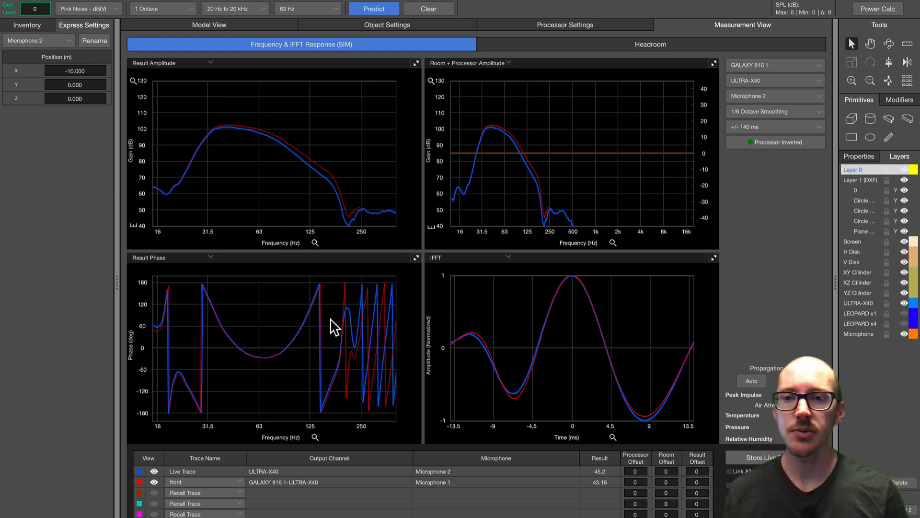
{"action": "left_click", "coordinate": [209, 25]}
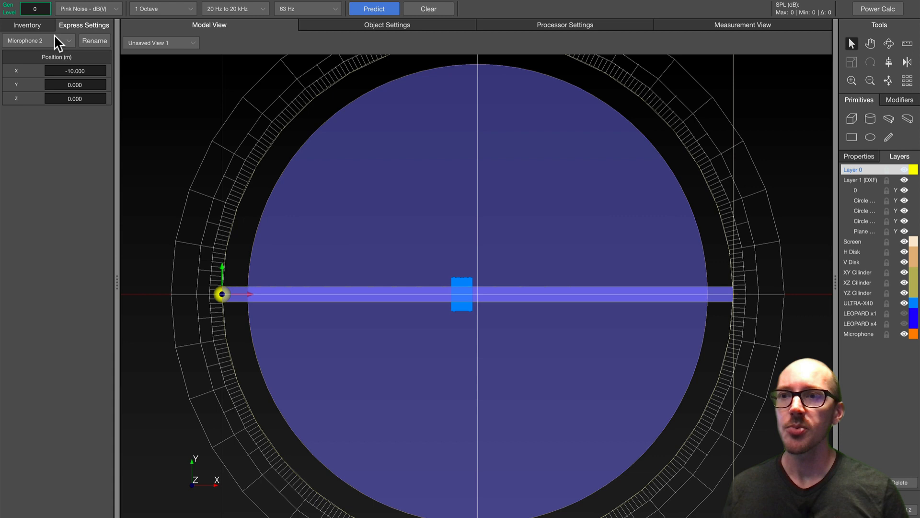
{"action": "left_click", "coordinate": [69, 40]}
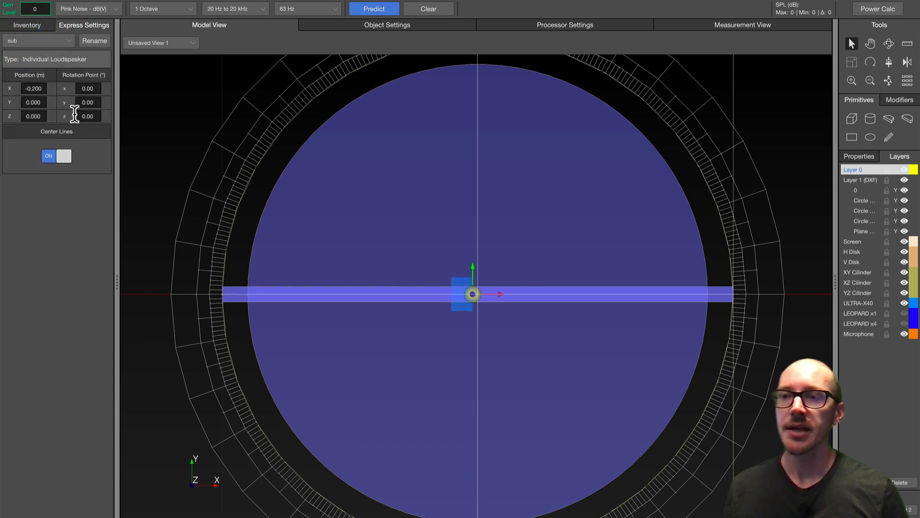
{"action": "mouse_move", "coordinate": [481, 298]}
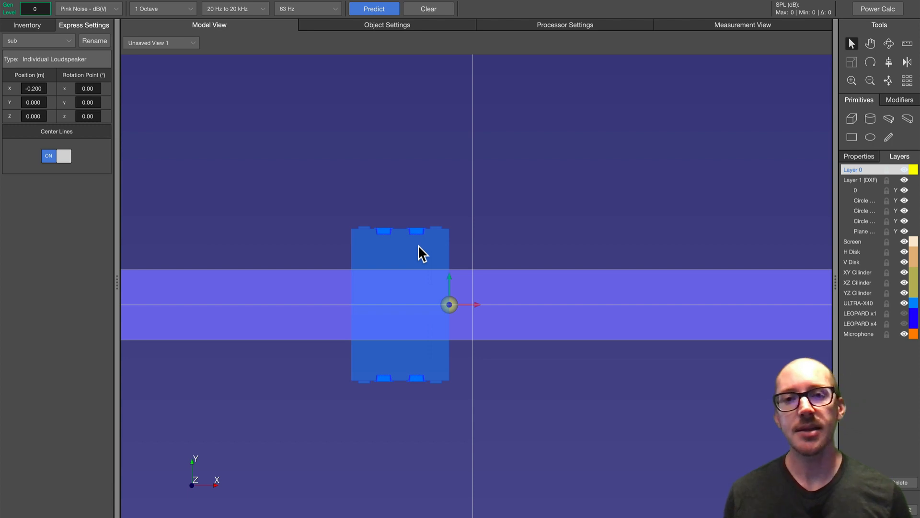
{"action": "left_click", "coordinate": [420, 252]}
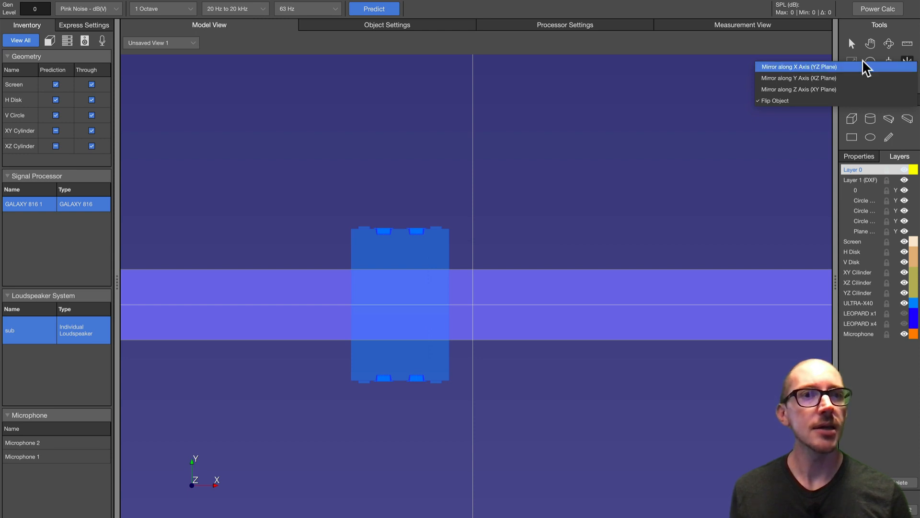
Mirror the subwoofer along the X axis and select the new Individual Loudspeaker 2.
{"action": "left_click", "coordinate": [799, 66]}
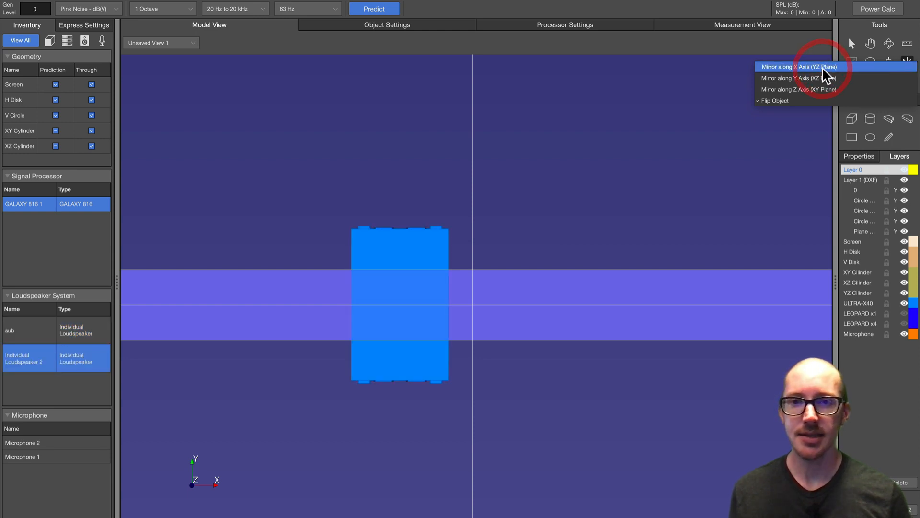
{"action": "left_click", "coordinate": [796, 66]}
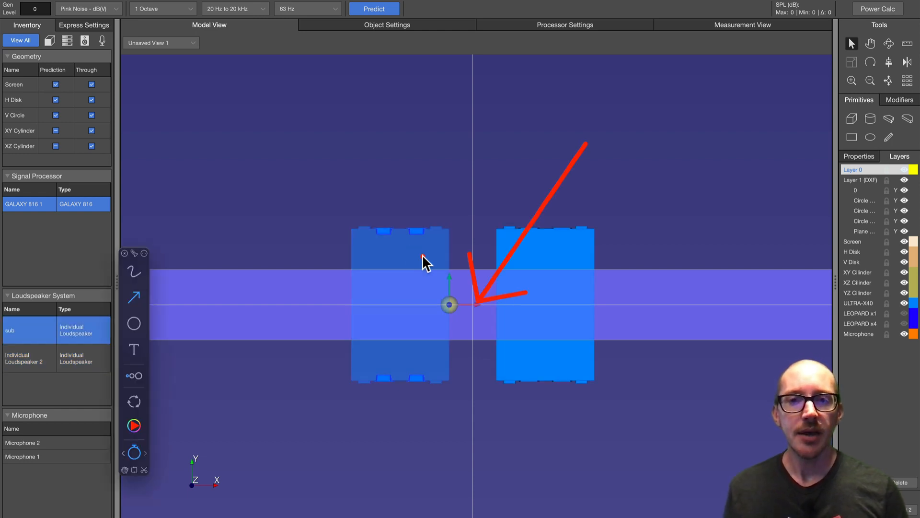
{"action": "mouse_move", "coordinate": [495, 277]}
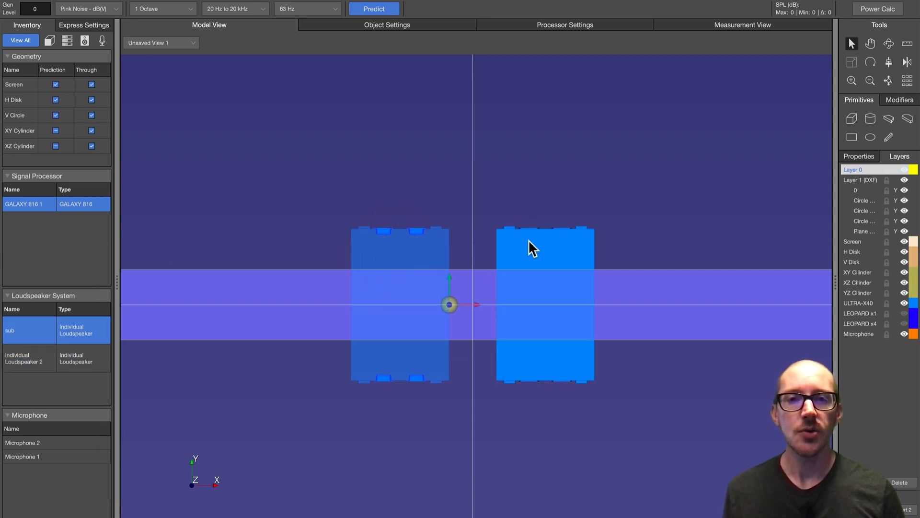
{"action": "left_click", "coordinate": [23, 358]}
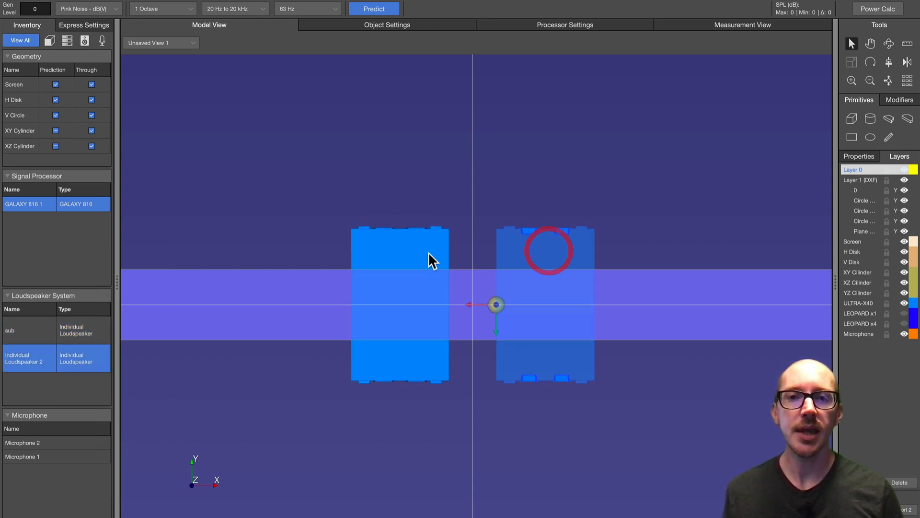
{"action": "left_click", "coordinate": [9, 330]}
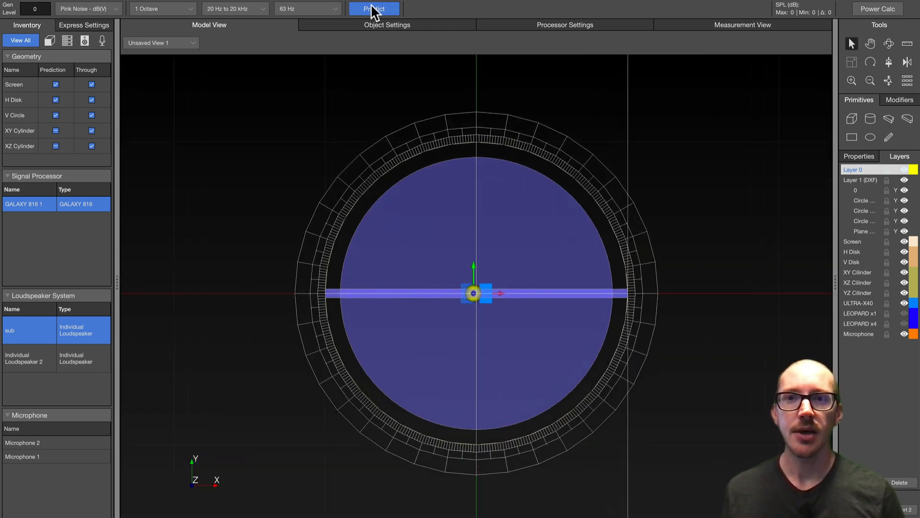
Run the pressure-map prediction for the facing sub pair and inspect the second subwoofer.
{"action": "left_click", "coordinate": [374, 8]}
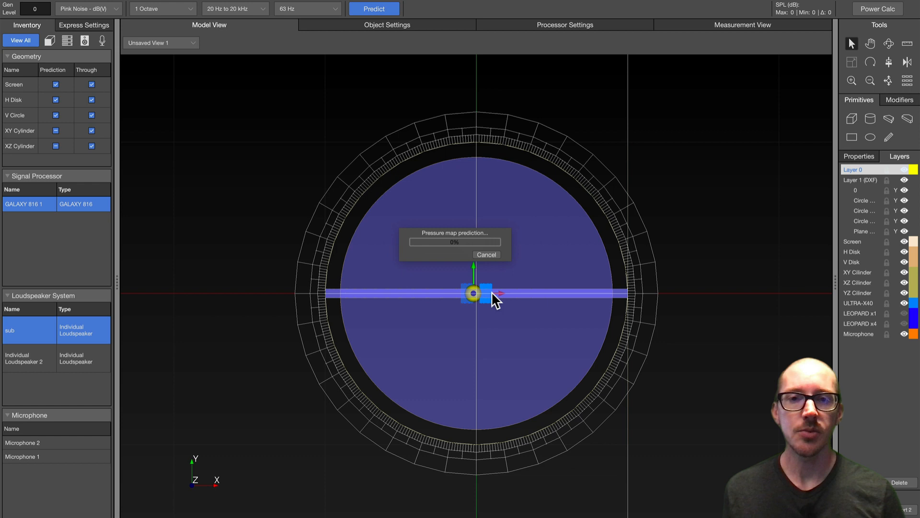
{"action": "left_click", "coordinate": [373, 8]}
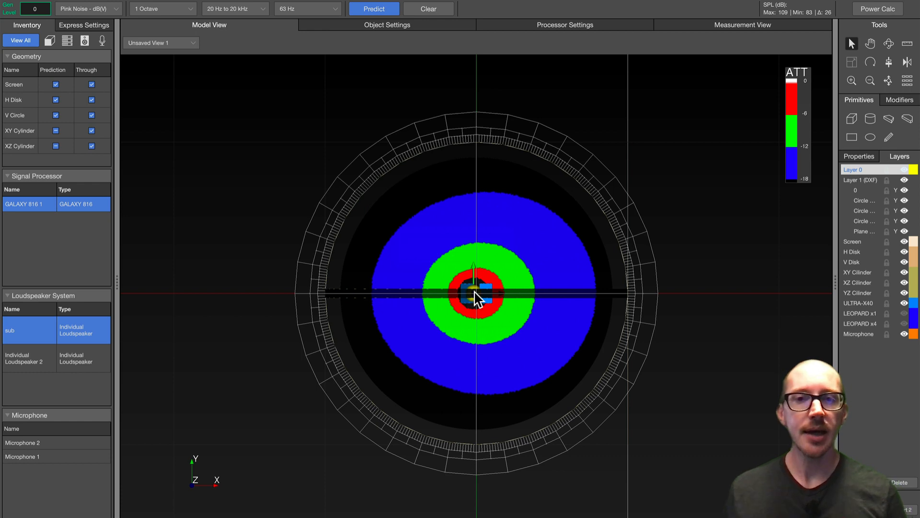
{"action": "mouse_move", "coordinate": [492, 292]}
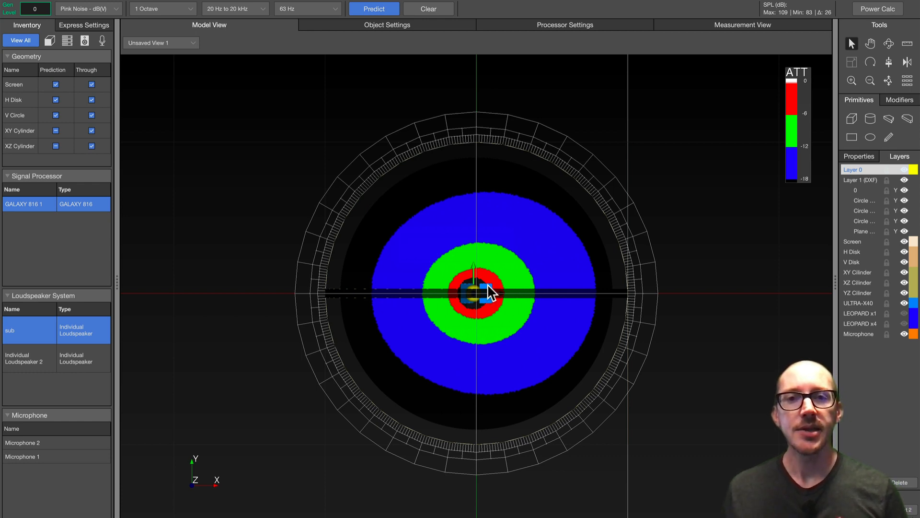
{"action": "left_click", "coordinate": [28, 358]}
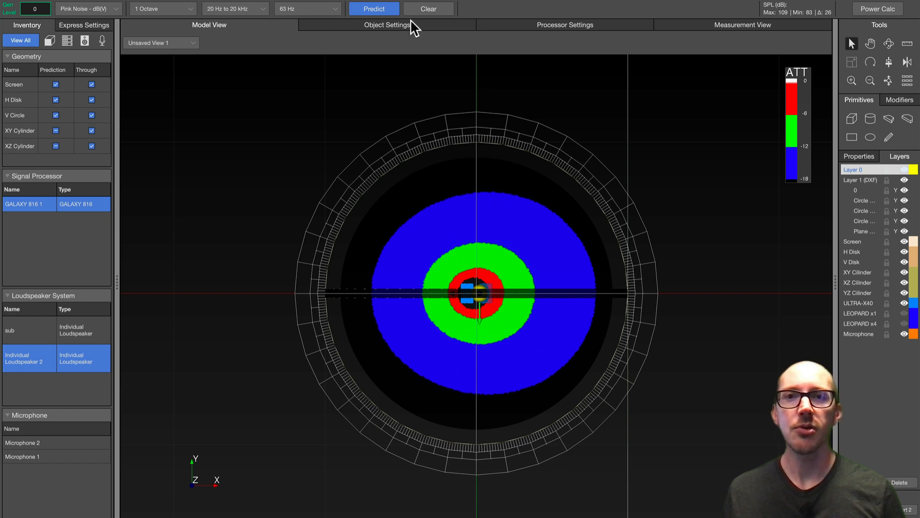
{"action": "left_click", "coordinate": [374, 8]}
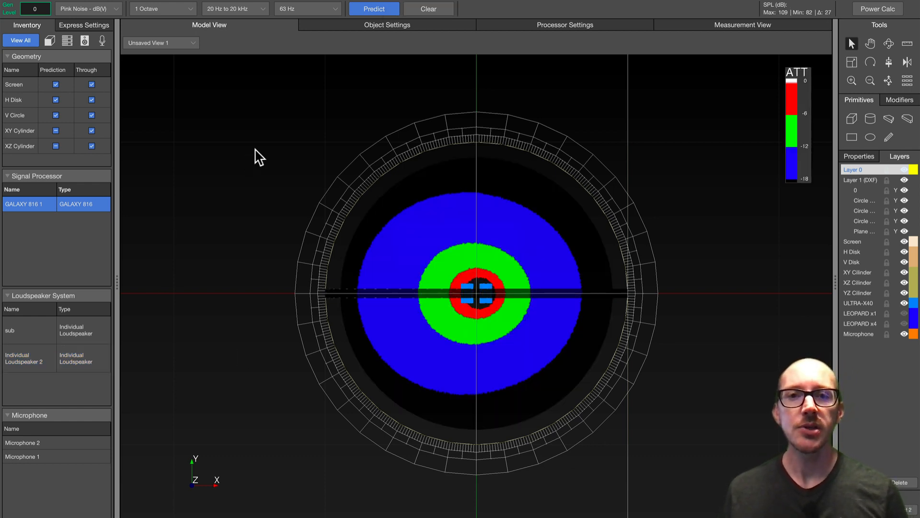
{"action": "left_click", "coordinate": [374, 9]}
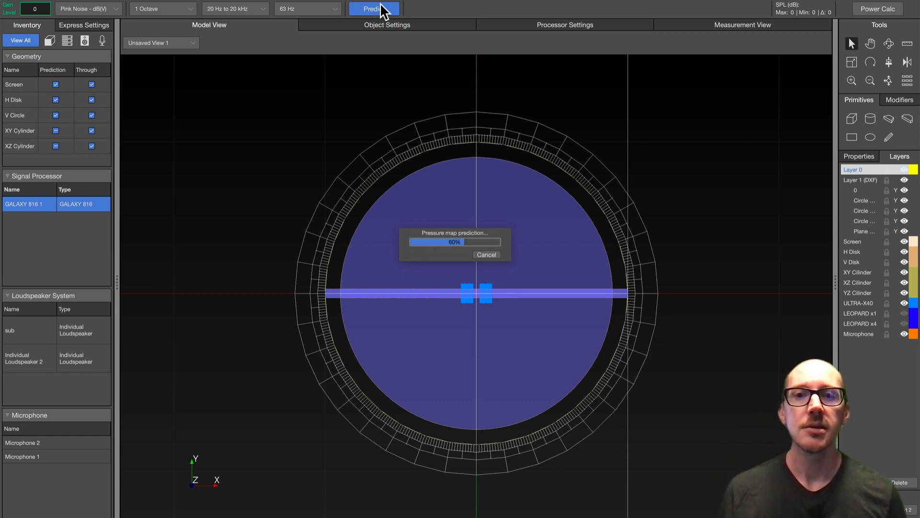
Rerun the pressure-map prediction, now peaking at 114 dB, and select the array.
{"action": "left_click", "coordinate": [375, 9]}
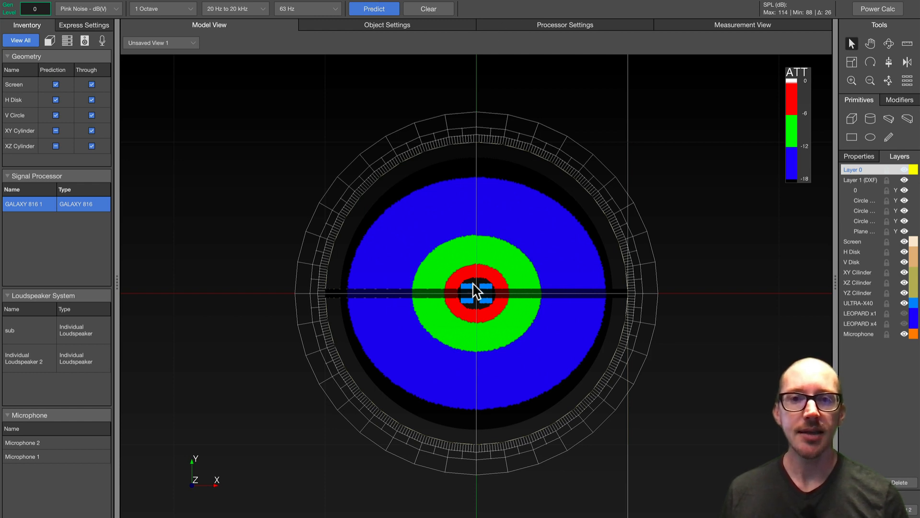
{"action": "left_click", "coordinate": [28, 357]}
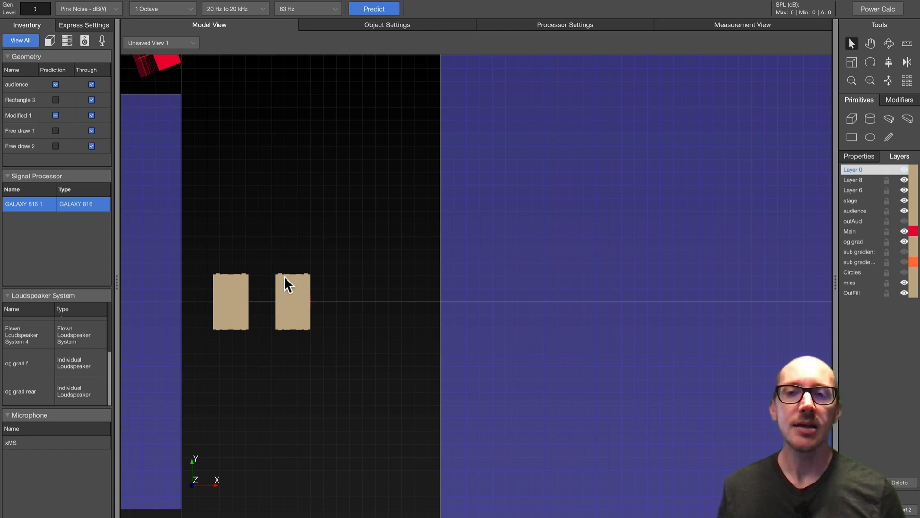
{"action": "mouse_move", "coordinate": [279, 221]}
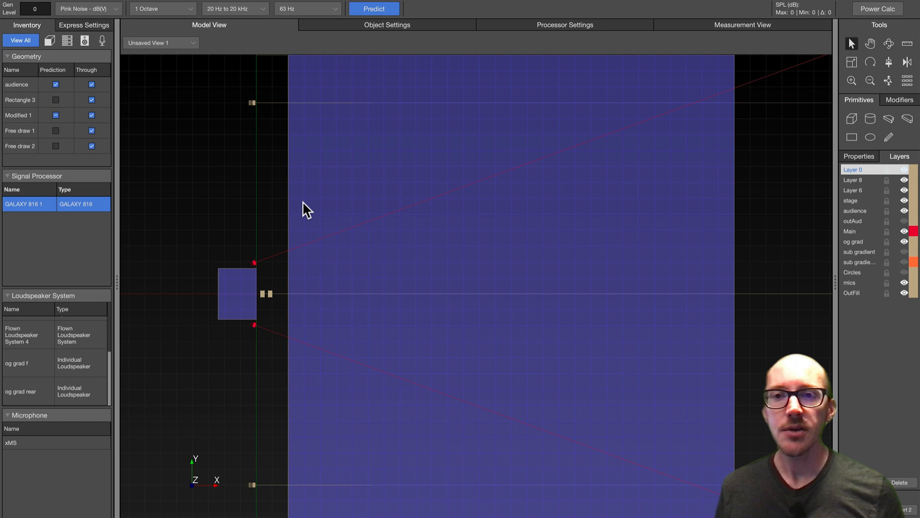
Predict the original design's front/rear sub pair, peaking at 103 dB, and pan to the subs.
{"action": "left_click", "coordinate": [374, 8]}
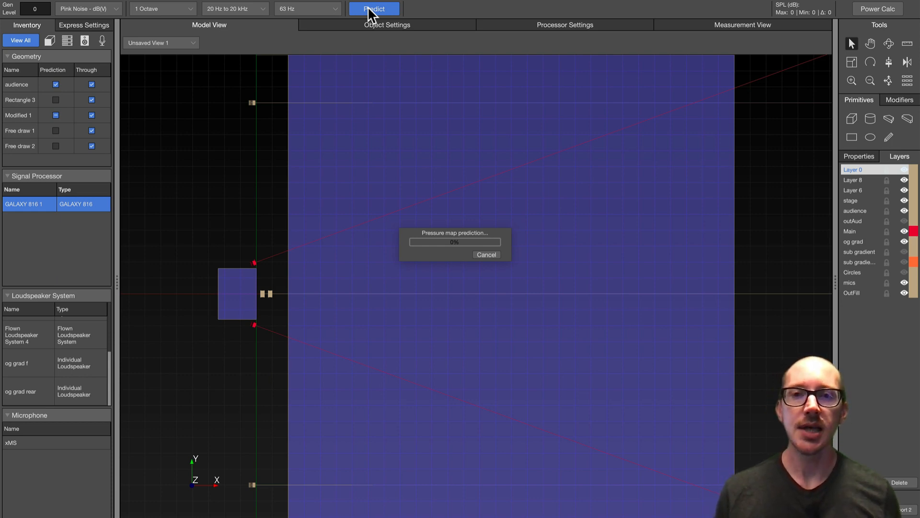
{"action": "left_click", "coordinate": [374, 9]}
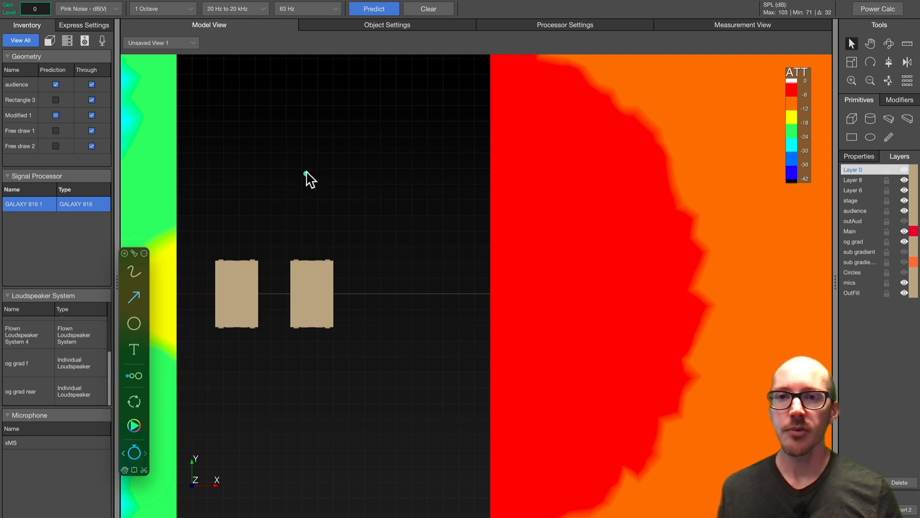
{"action": "left_click_drag", "start_coordinate": [320, 144], "coordinate": [282, 203]}
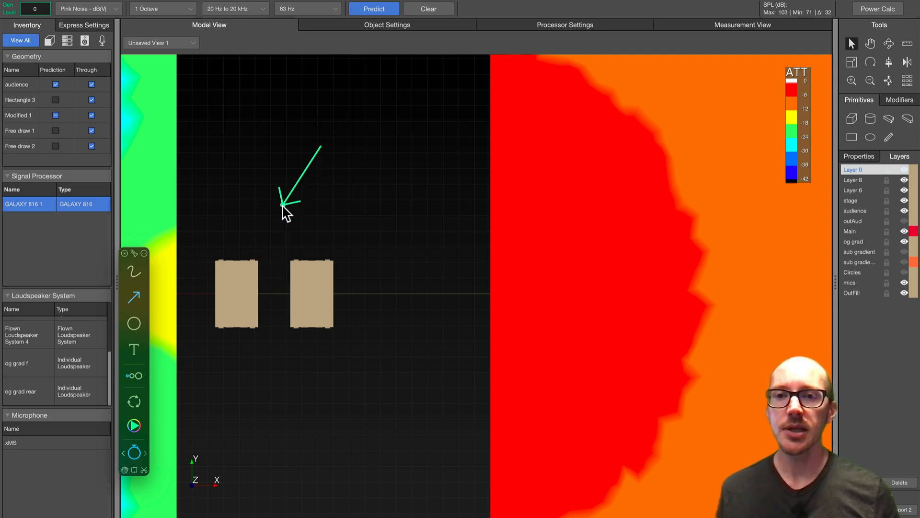
{"action": "left_click_drag", "start_coordinate": [283, 200], "coordinate": [270, 293]}
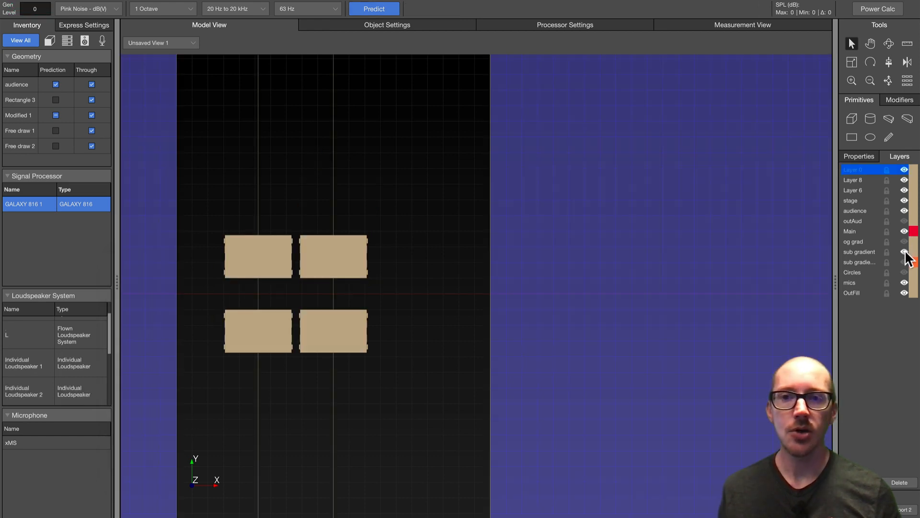
Toggle visibility of the sub gradient layer to clear the previous prediction.
{"action": "left_click", "coordinate": [332, 257]}
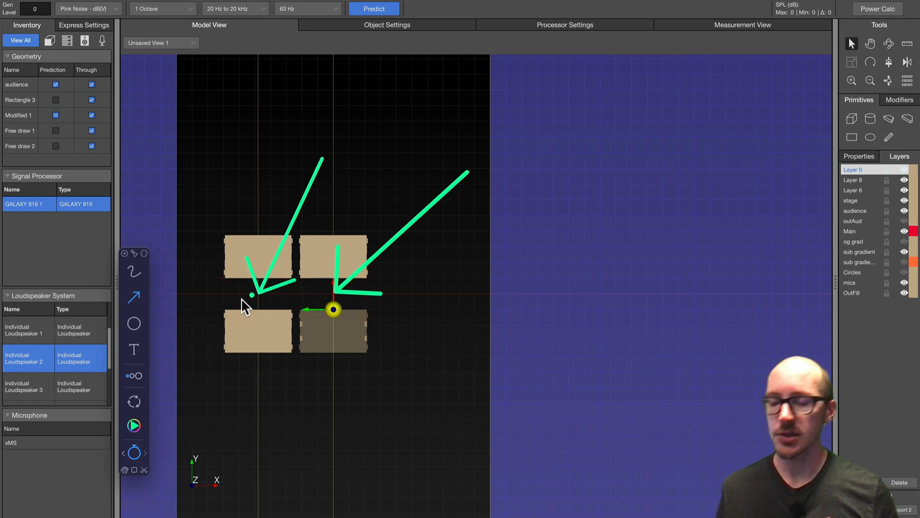
{"action": "mouse_move", "coordinate": [268, 299]}
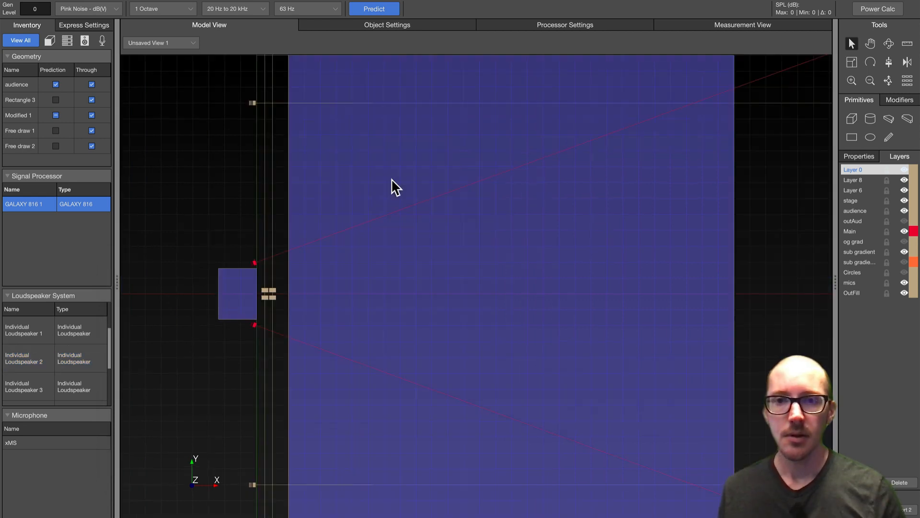
Run the pressure map prediction for the four-cabinet subwoofer layout, peaking at 107 dB.
{"action": "left_click", "coordinate": [374, 9]}
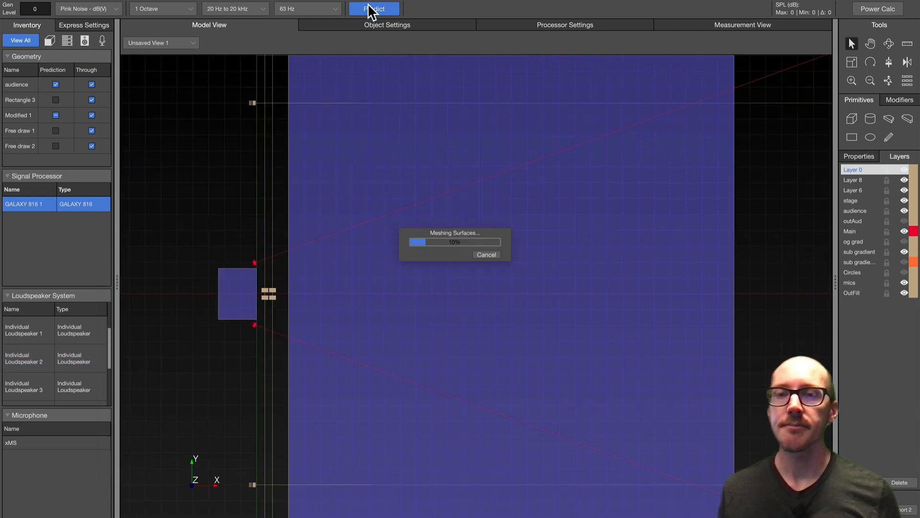
{"action": "left_click", "coordinate": [374, 8]}
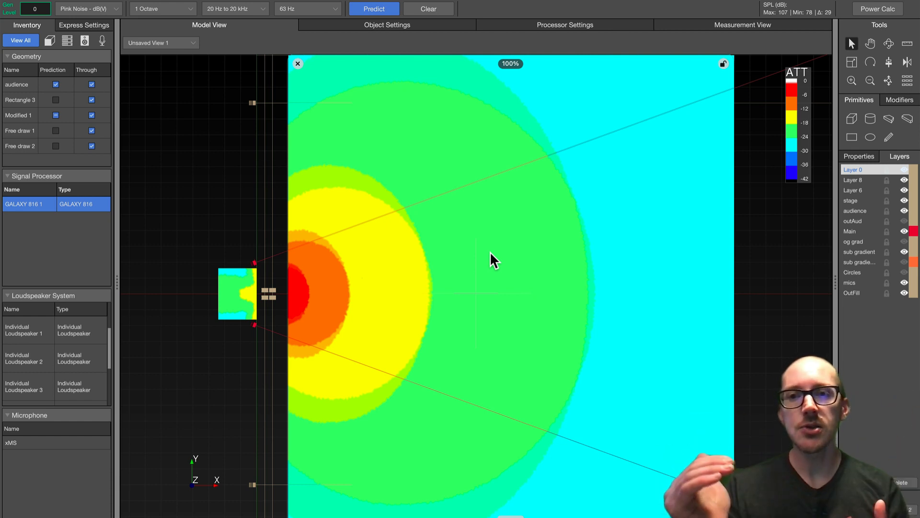
{"action": "mouse_move", "coordinate": [420, 296]}
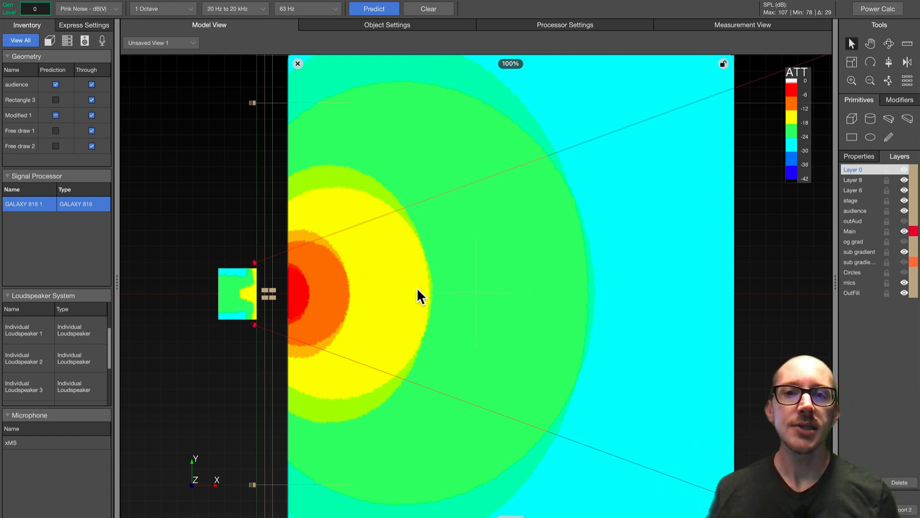
{"action": "mouse_move", "coordinate": [398, 295]}
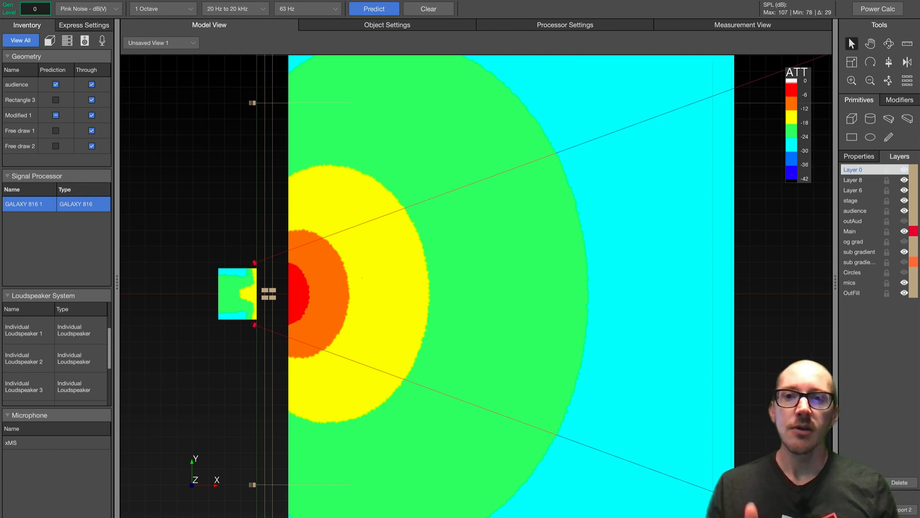
{"action": "mouse_move", "coordinate": [276, 337]}
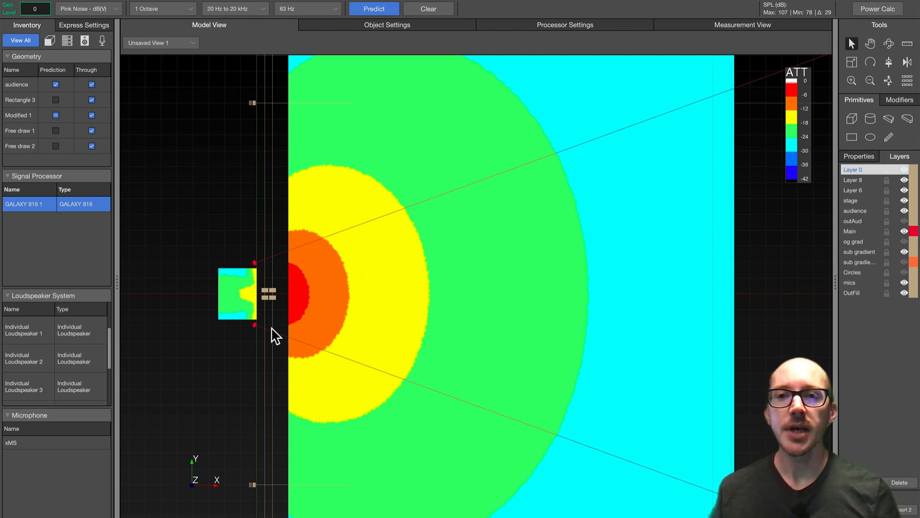
{"action": "mouse_move", "coordinate": [272, 301]}
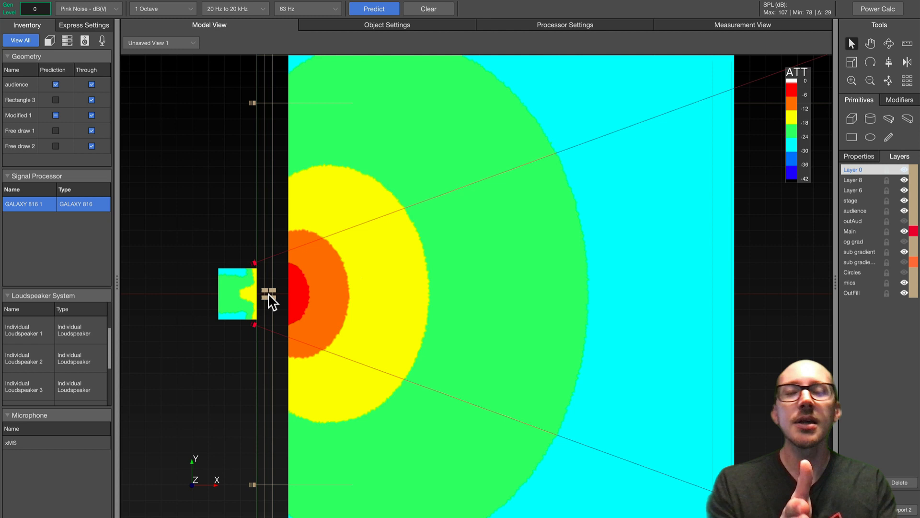